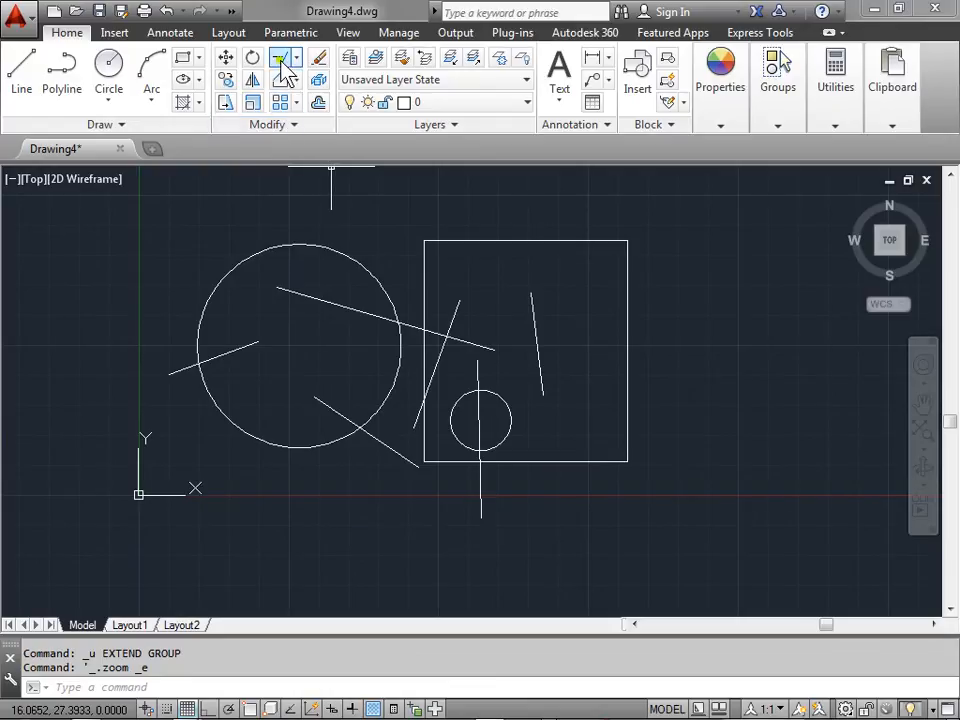
# - Start the Trim command from the Modify panel
pyautogui.click(295, 58)
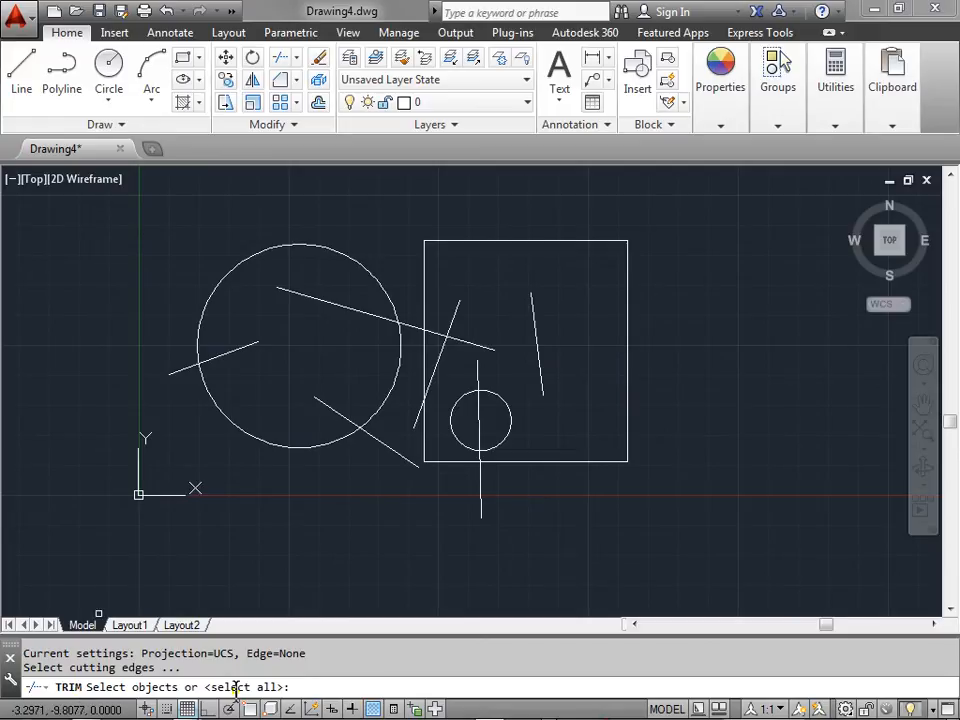
pyautogui.moveTo(398, 272)
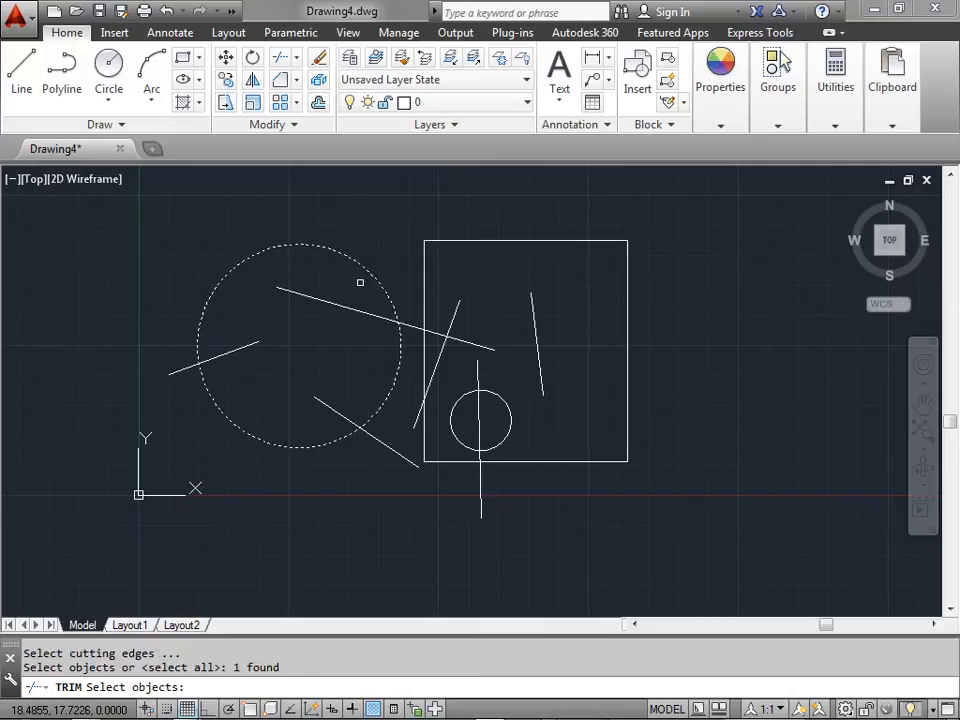
# - Confirm the large circle as the only cutting edge
pyautogui.press('Enter')
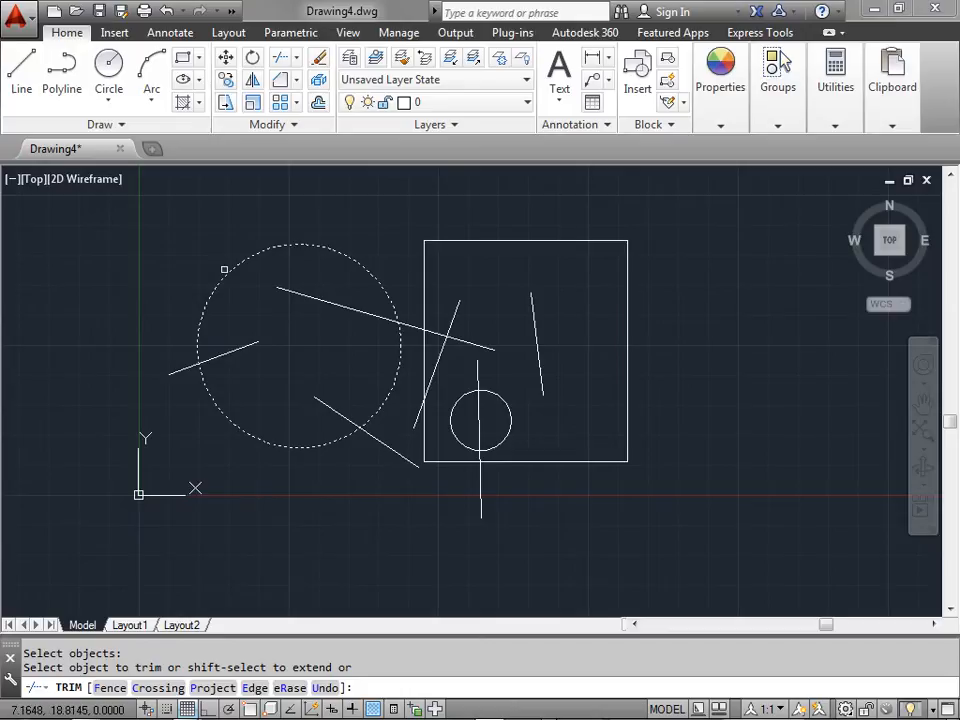
pyautogui.moveTo(365, 273)
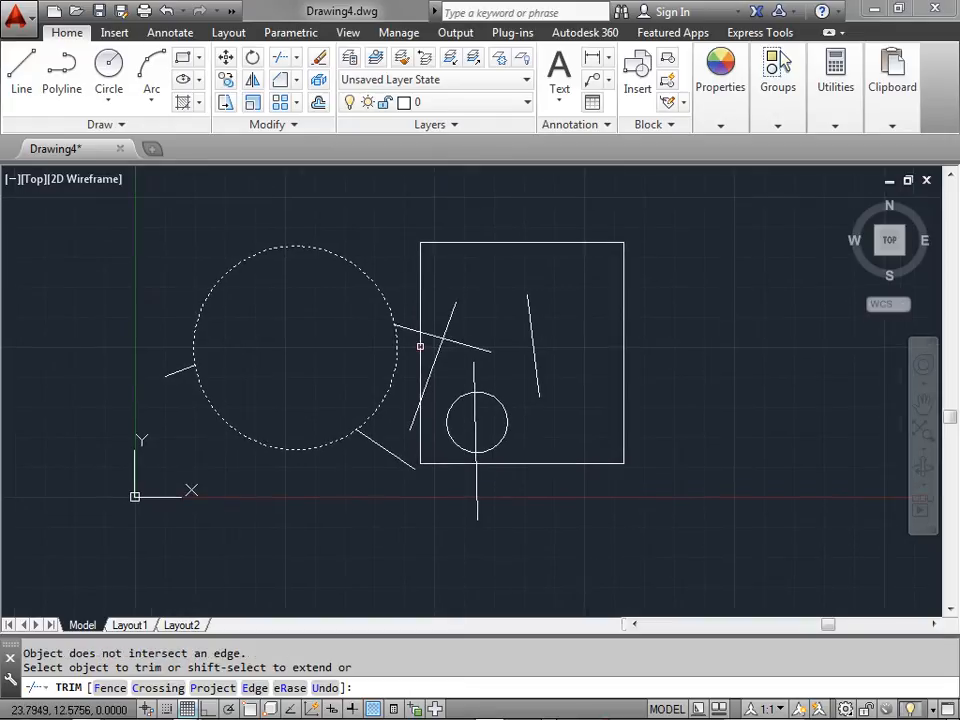
pyautogui.moveTo(466, 366)
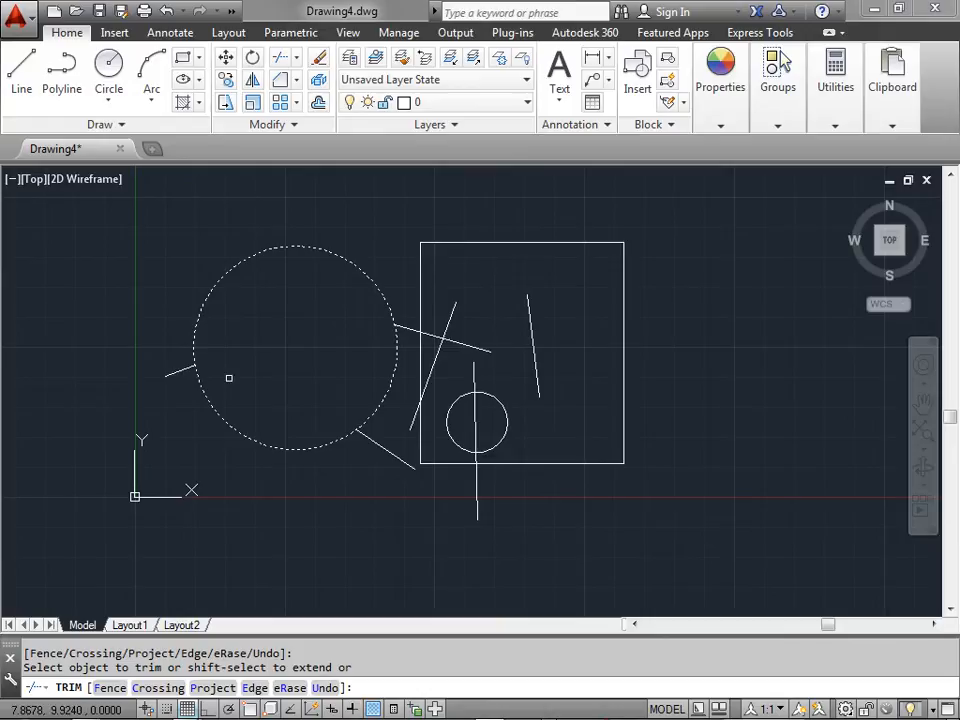
pyautogui.moveTo(235, 368)
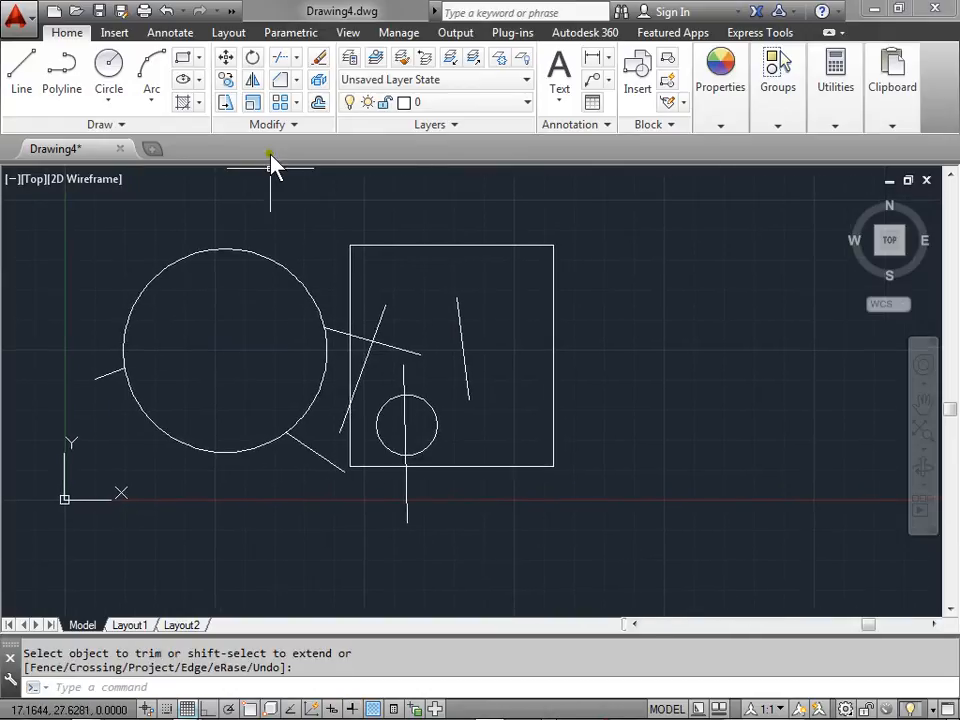
# - Switch the Trim/Extend dropdown to Extend
pyautogui.click(293, 57)
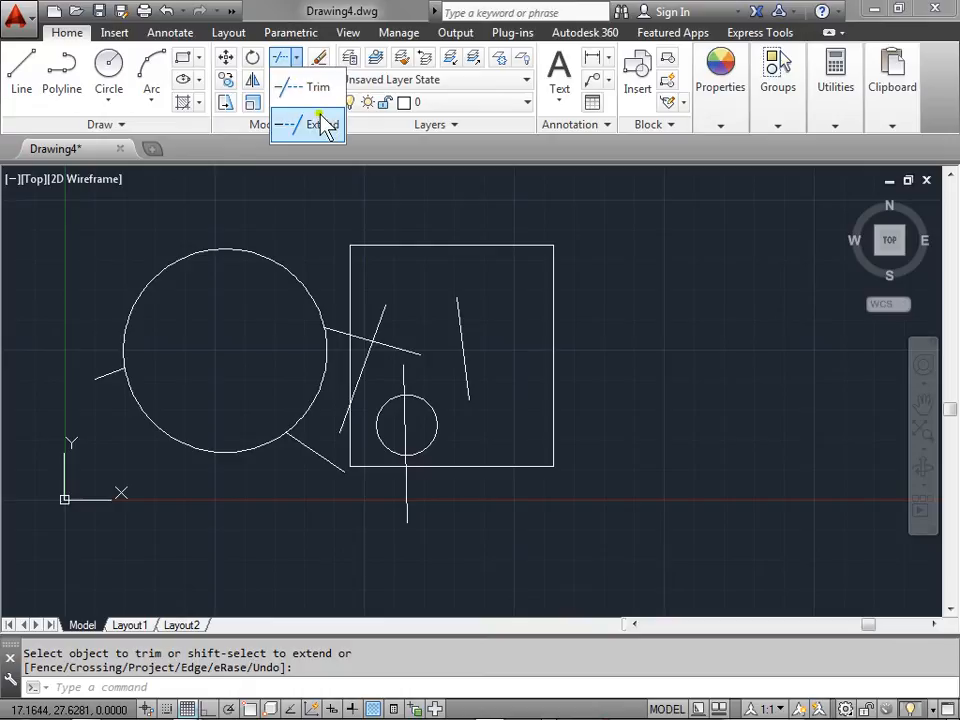
pyautogui.click(308, 124)
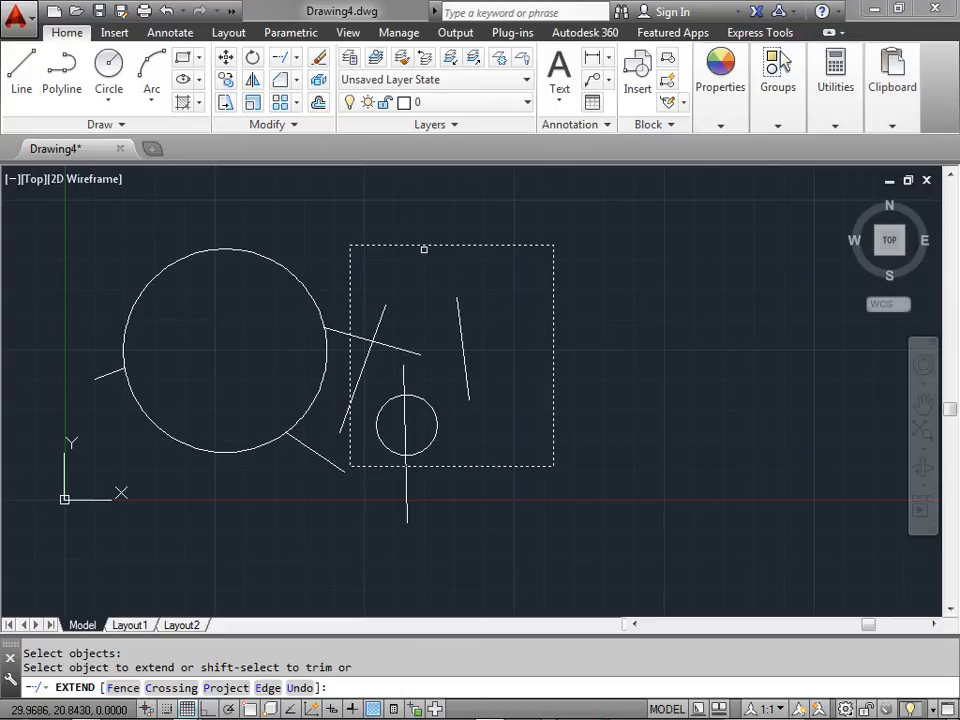
pyautogui.moveTo(537, 271)
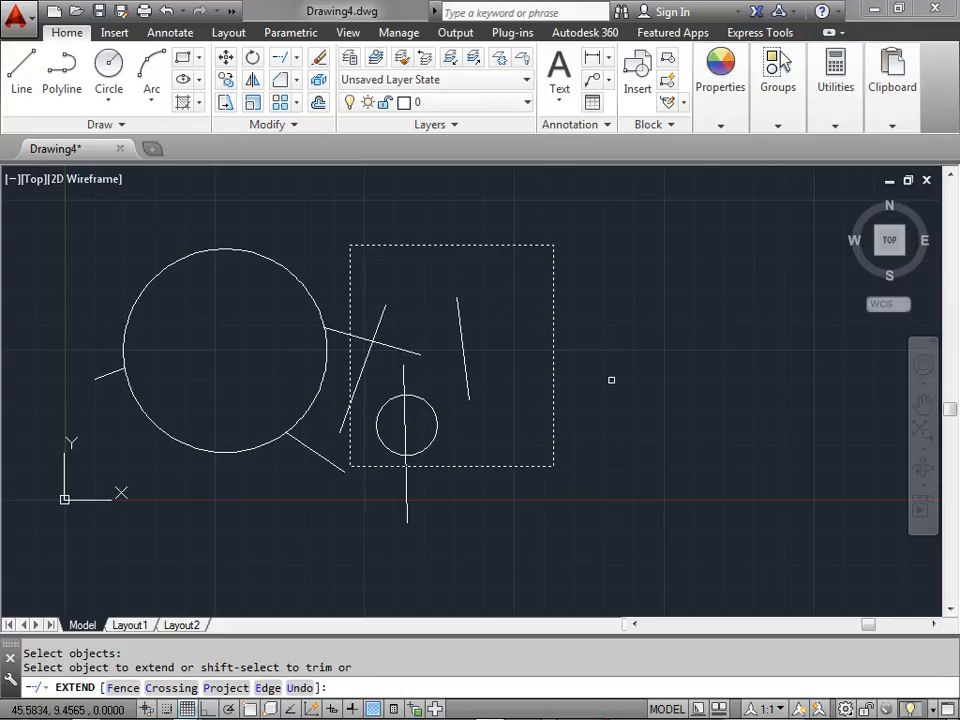
# - Select the square as the extension boundary
pyautogui.click(462, 320)
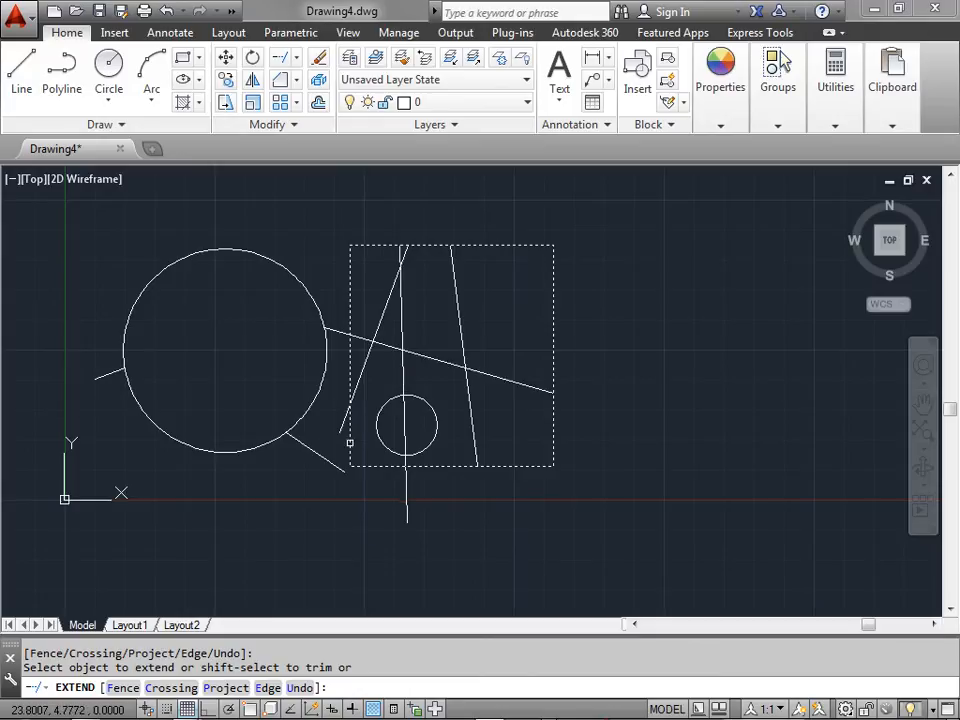
pyautogui.moveTo(359, 448)
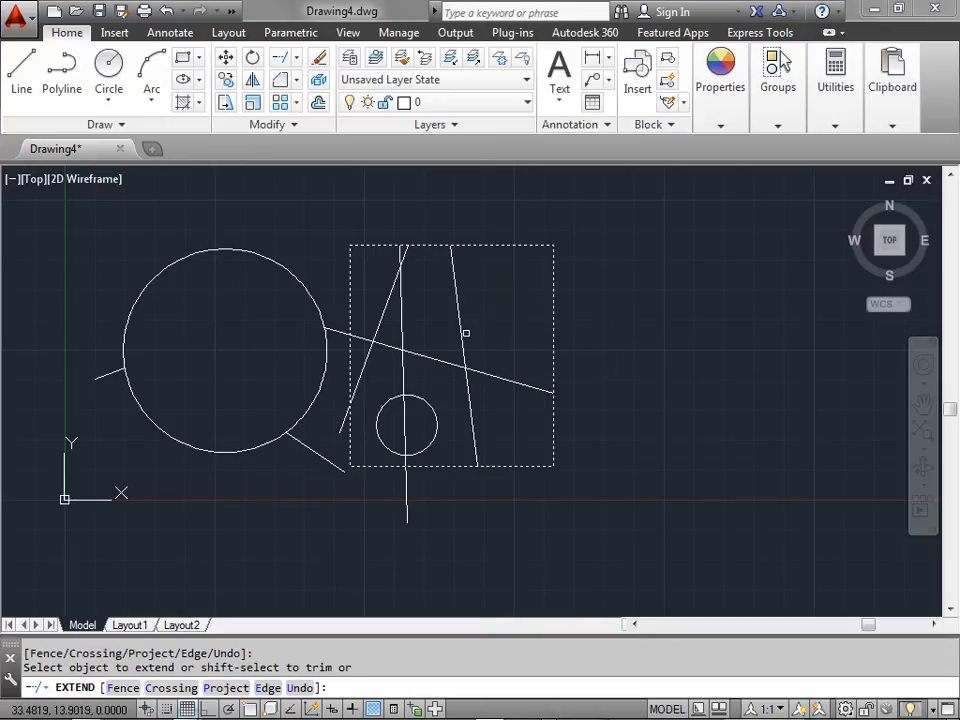
pyautogui.moveTo(473, 333)
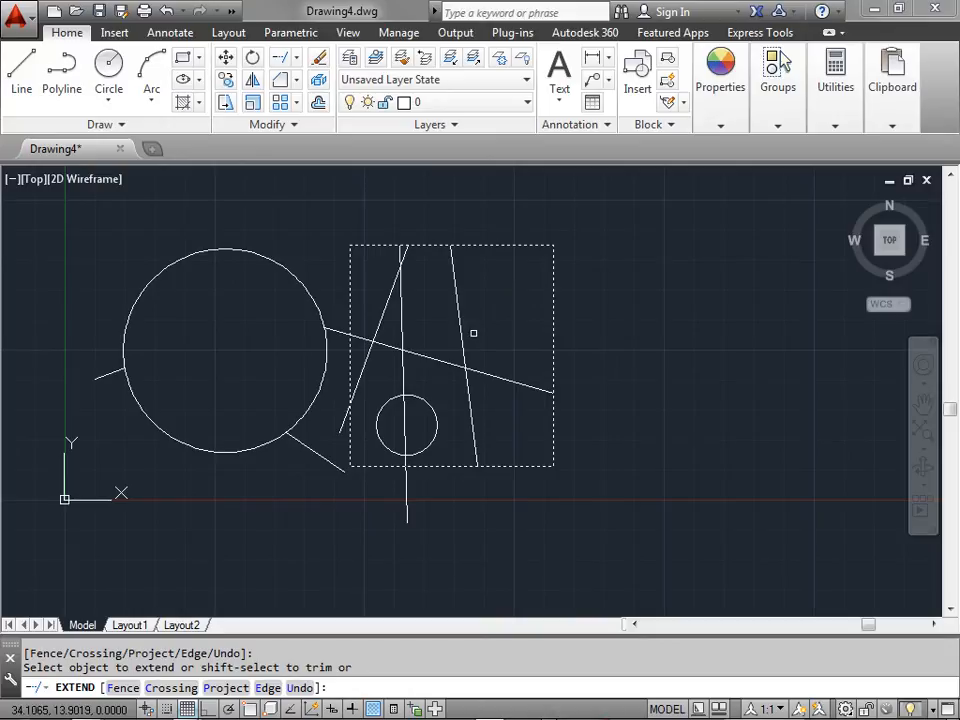
pyautogui.moveTo(474, 322)
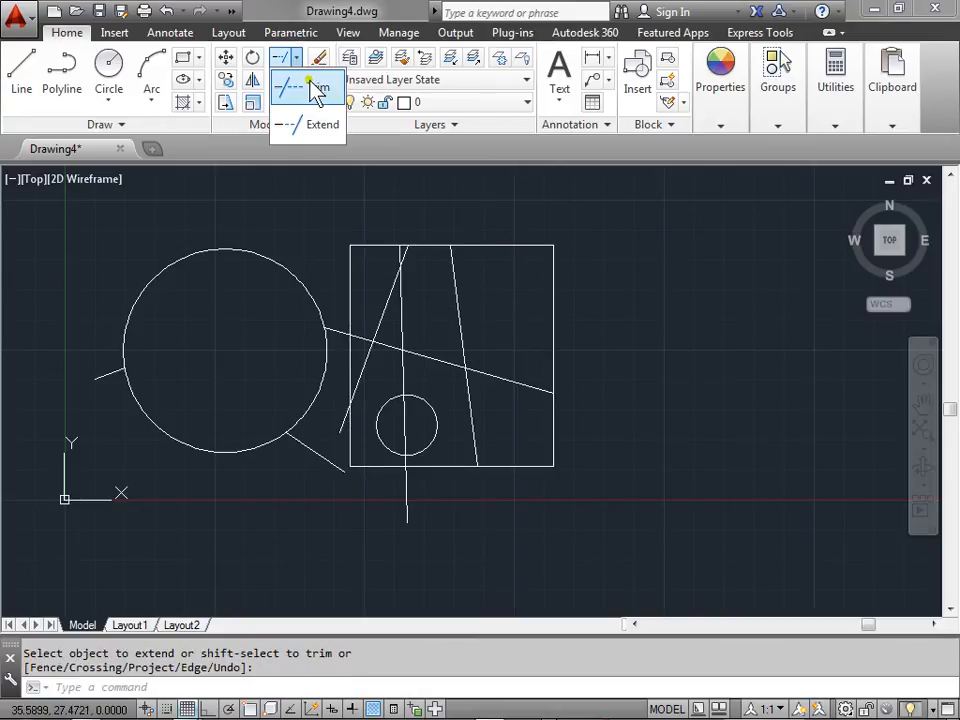
# - Start the Trim command again from the Trim/Extend dropdown
pyautogui.click(300, 85)
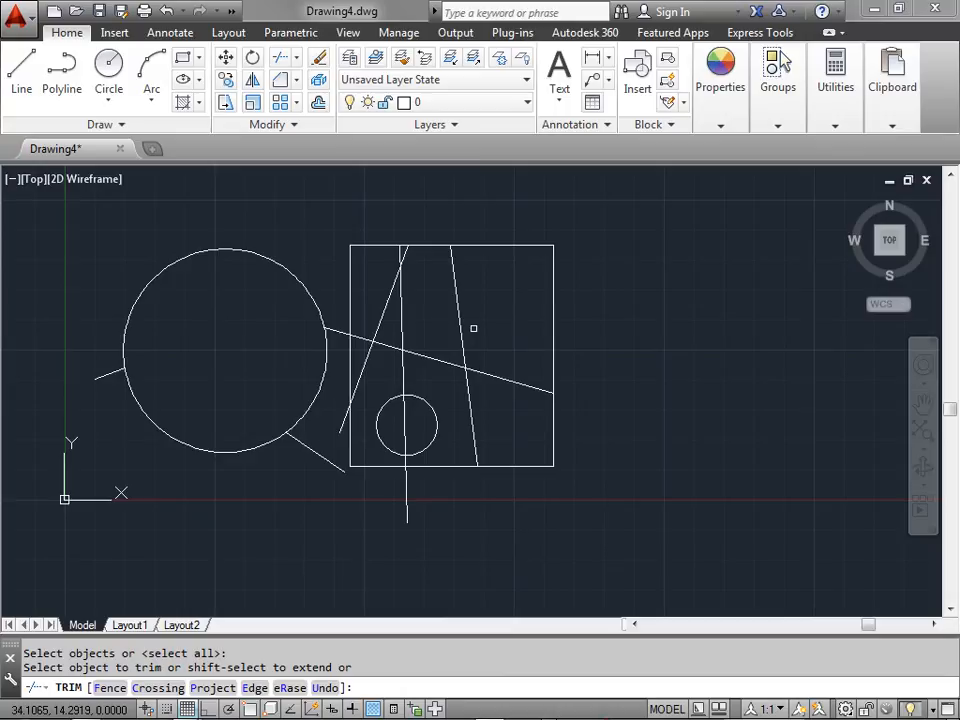
pyautogui.moveTo(282, 65)
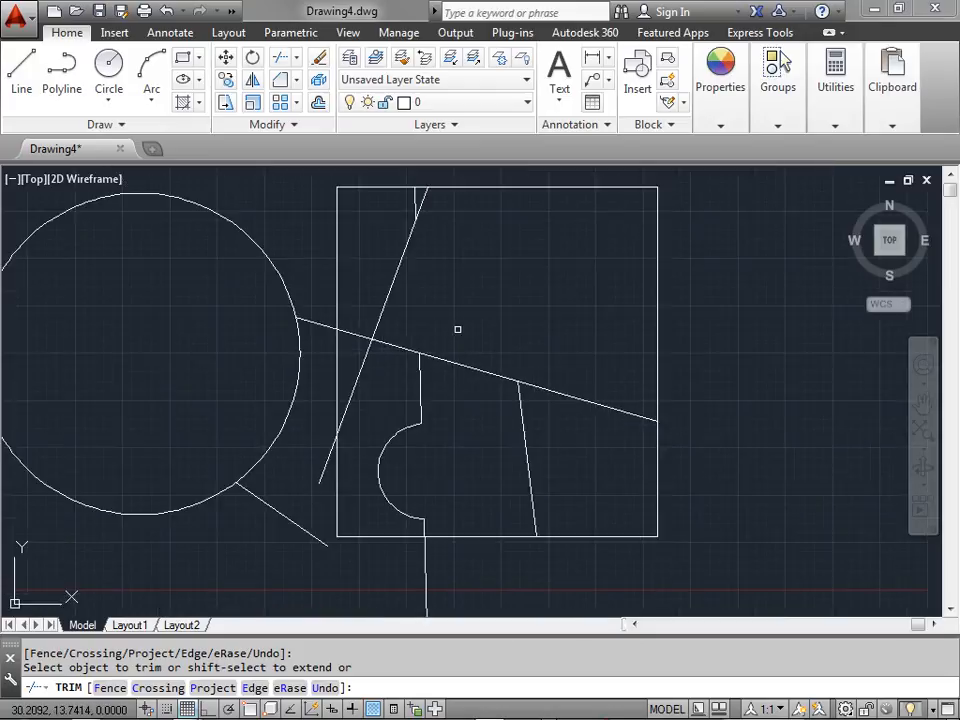
pyautogui.moveTo(444, 345)
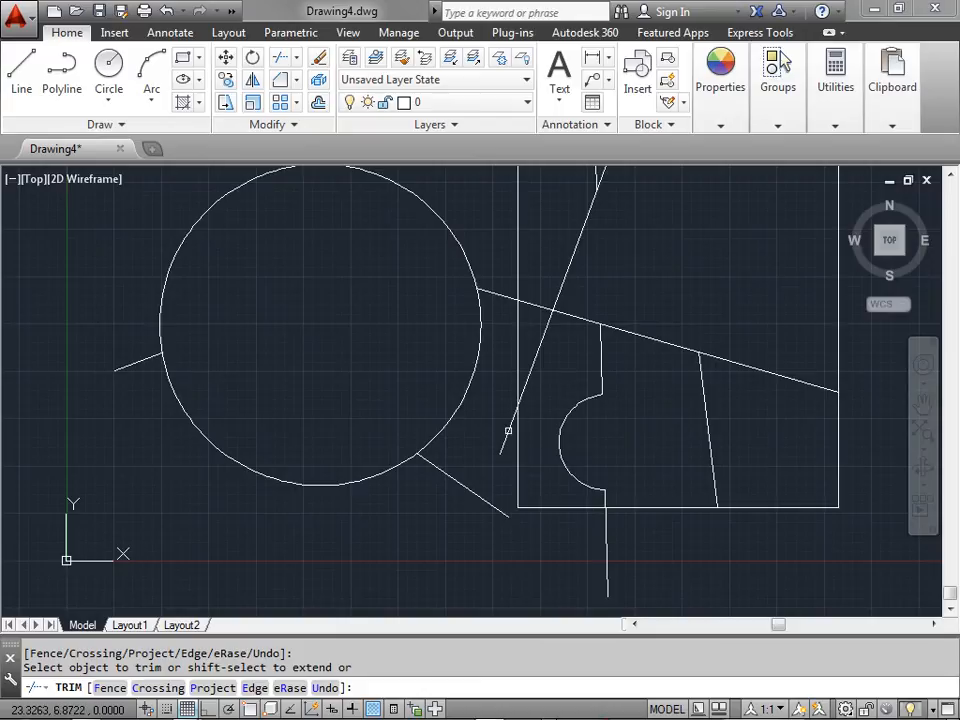
# - Extend the slanted line to the lower line and trim two long-line stretches
pyautogui.click(504, 443)
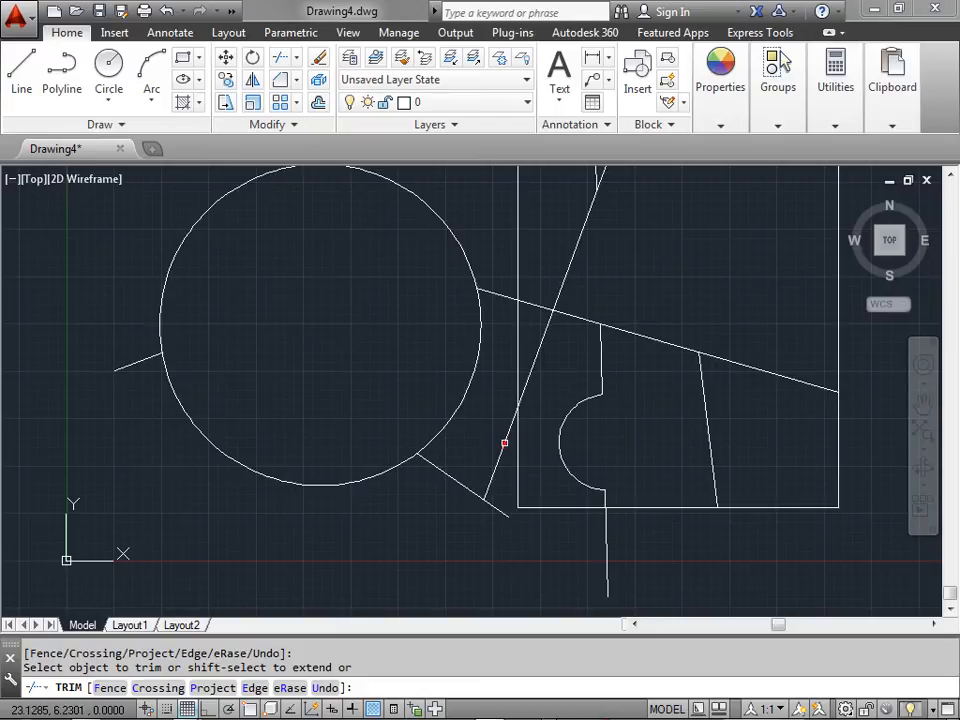
pyautogui.moveTo(505, 431)
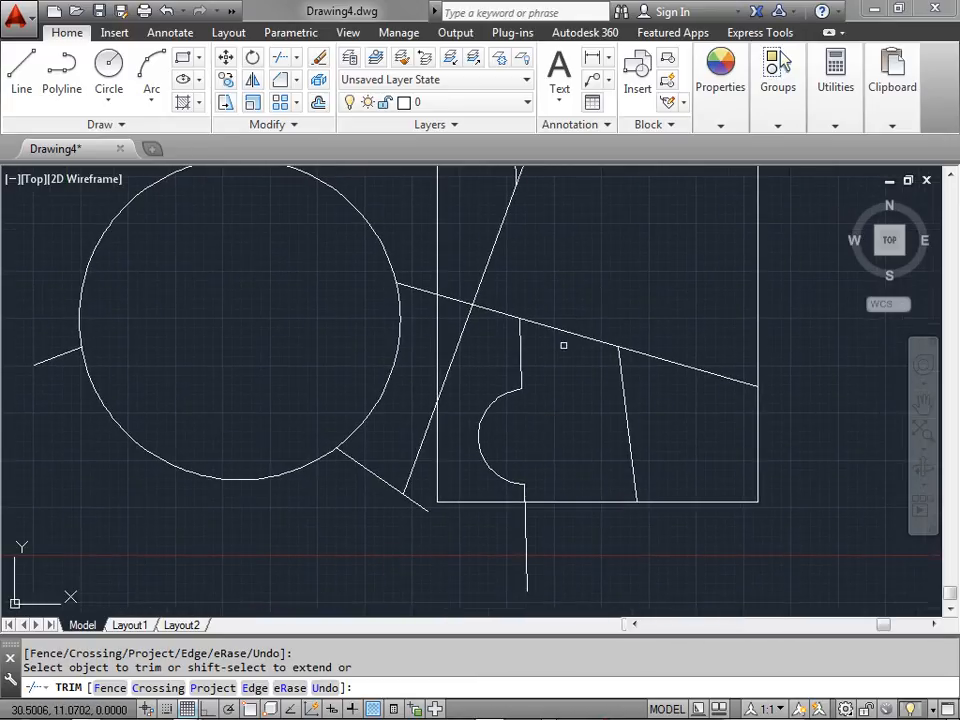
pyautogui.click(563, 345)
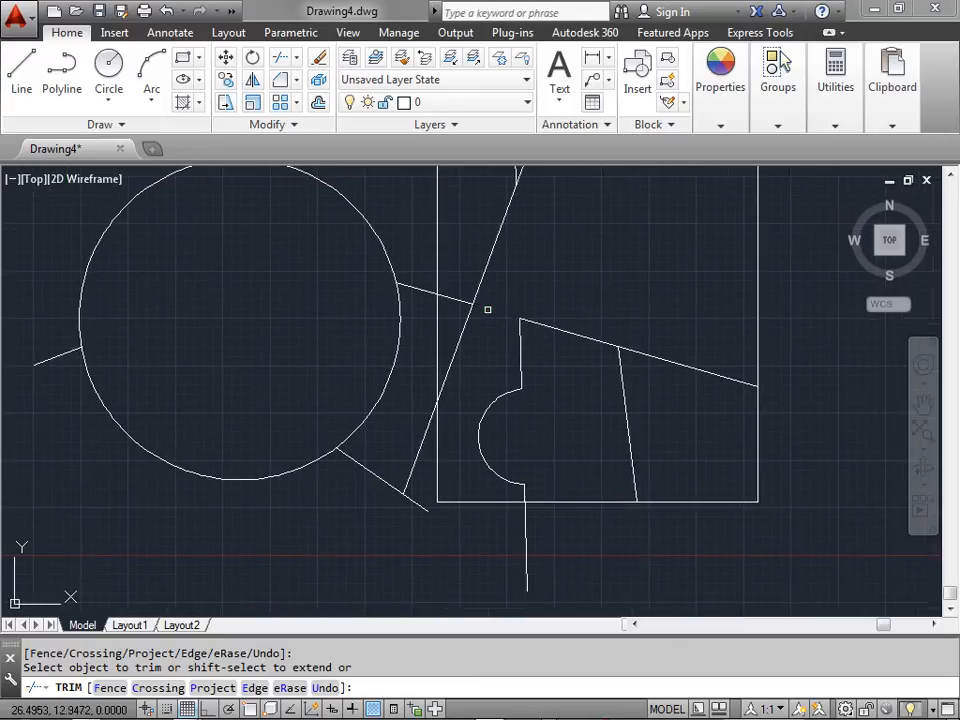
pyautogui.click(571, 345)
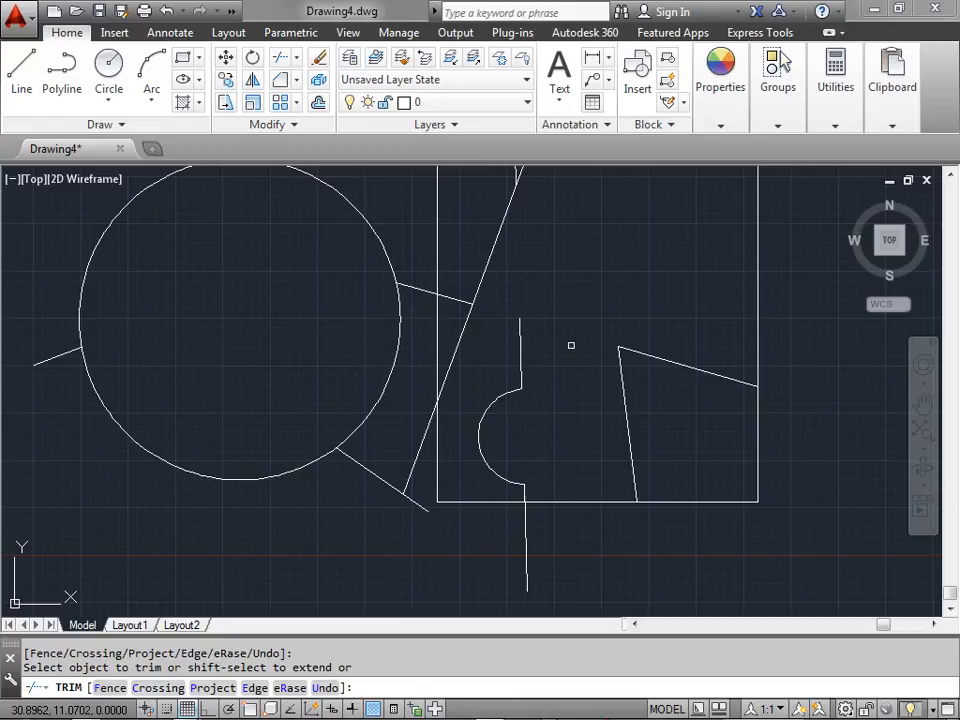